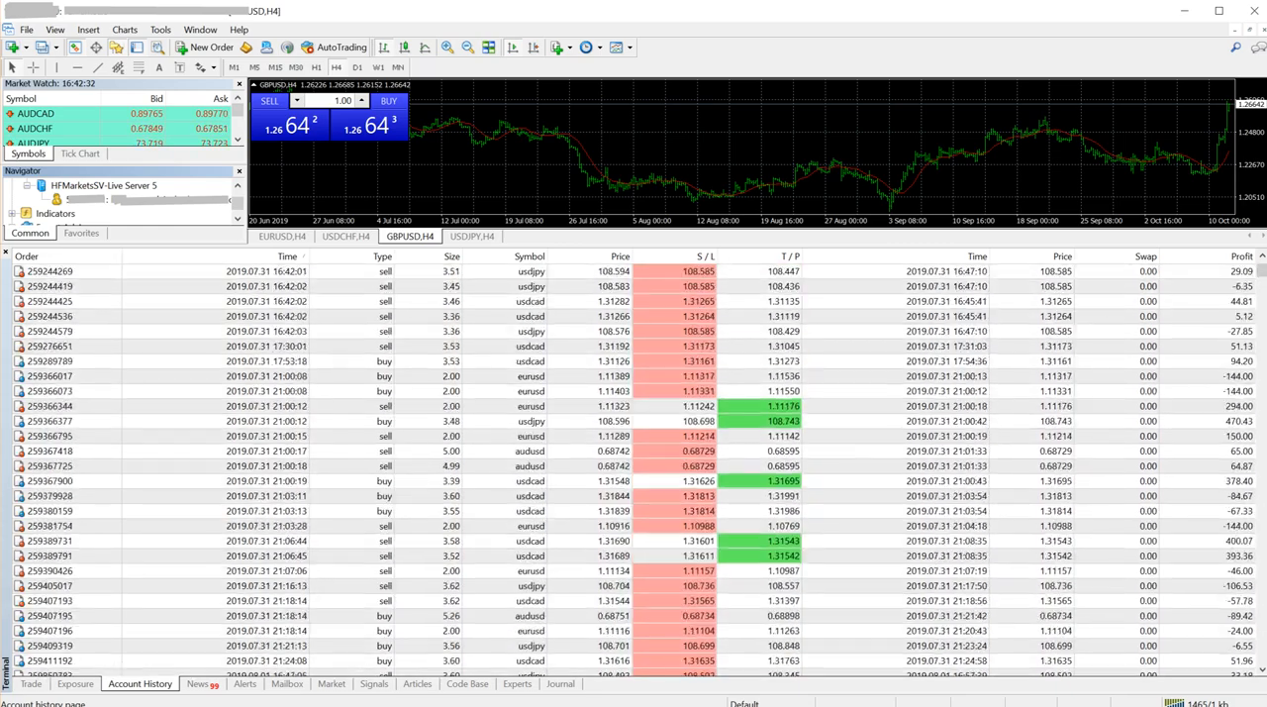
scroll(down, 3)
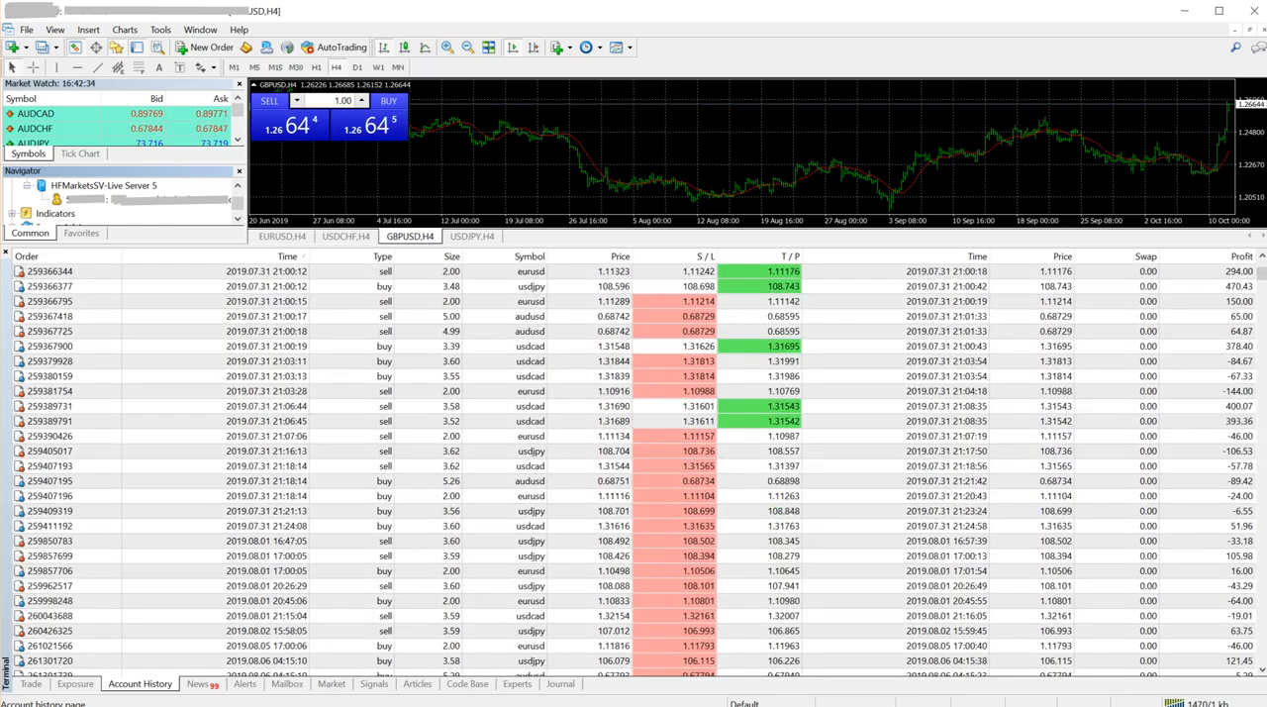
scroll(down, 3)
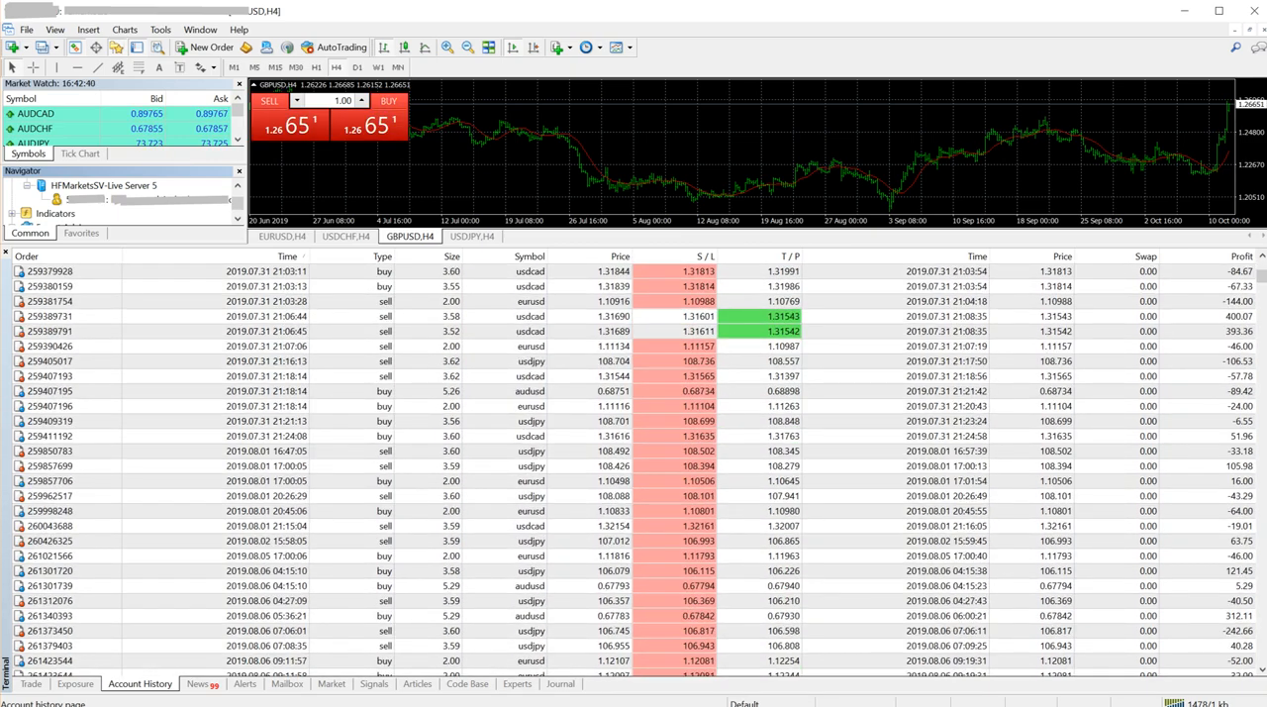
scroll(down, 3)
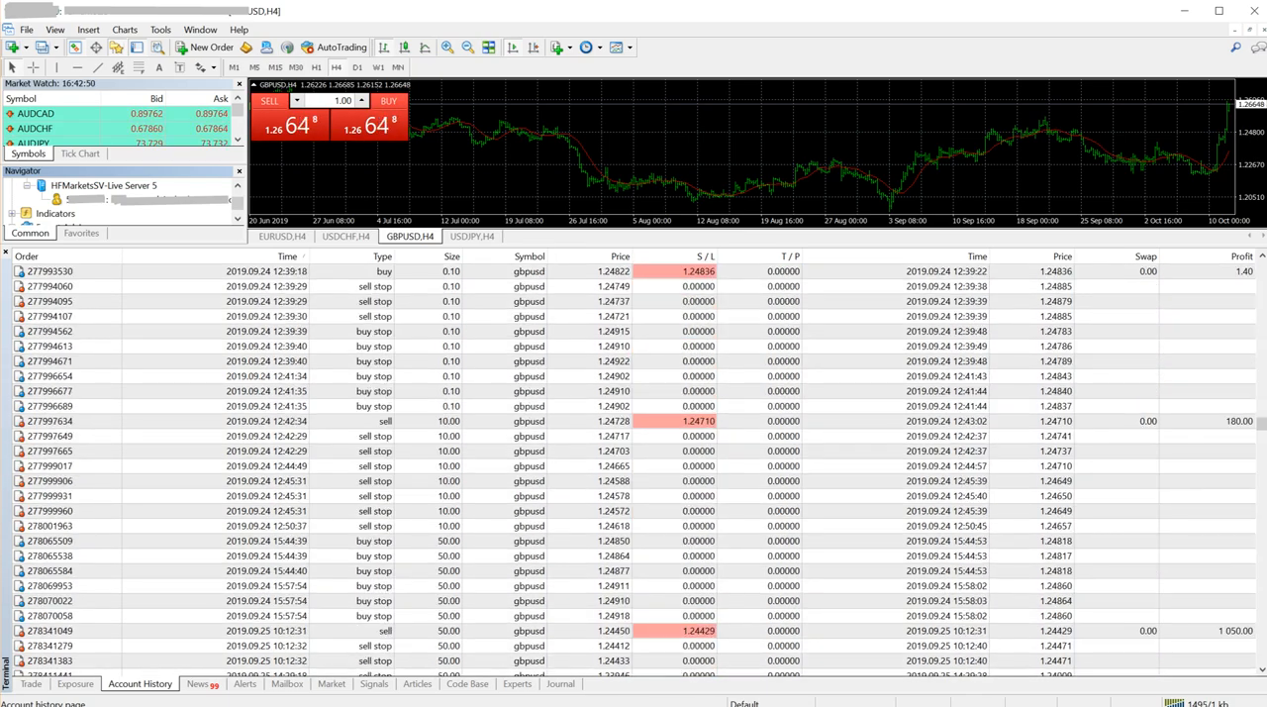
scroll(down, 3)
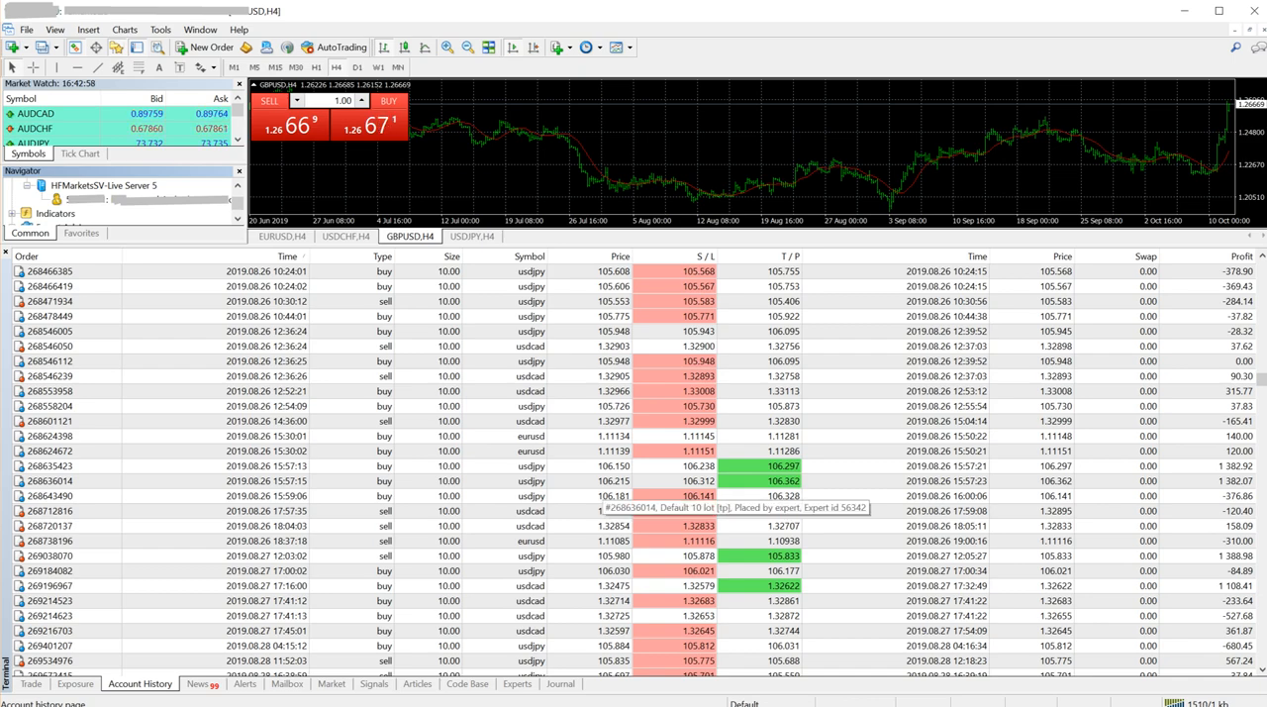
scroll(up, 3)
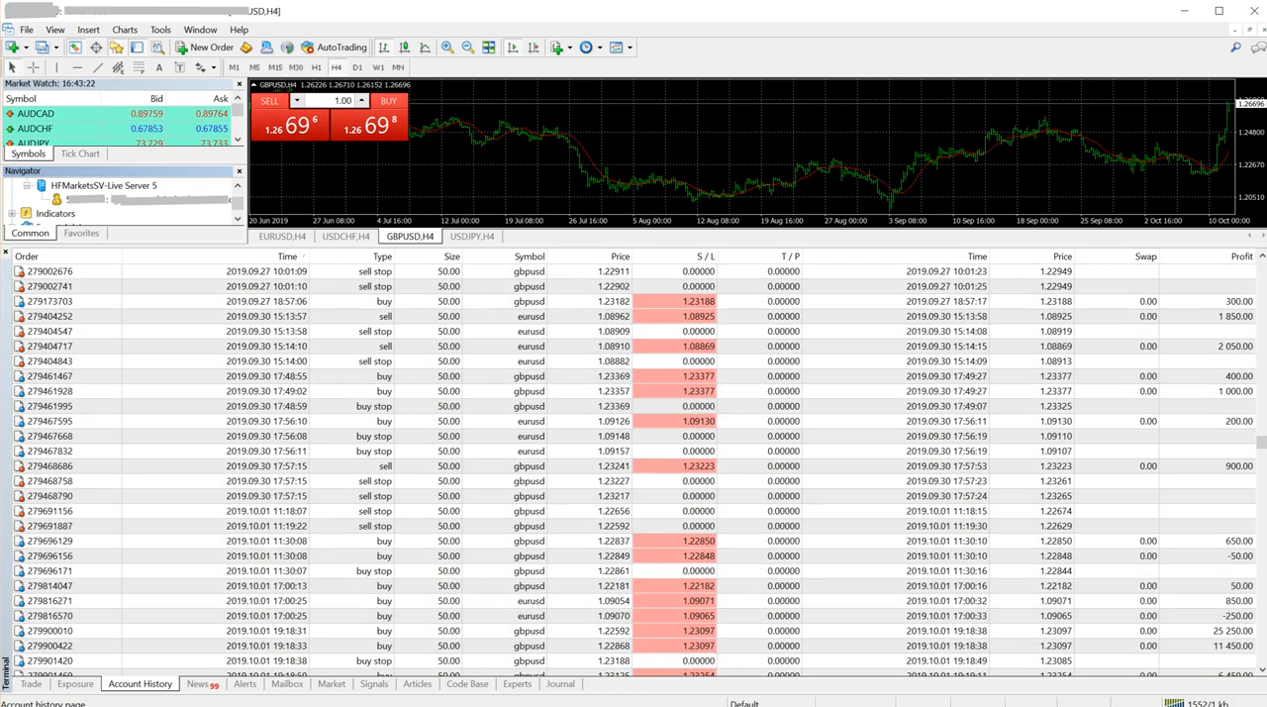
scroll(down, 3)
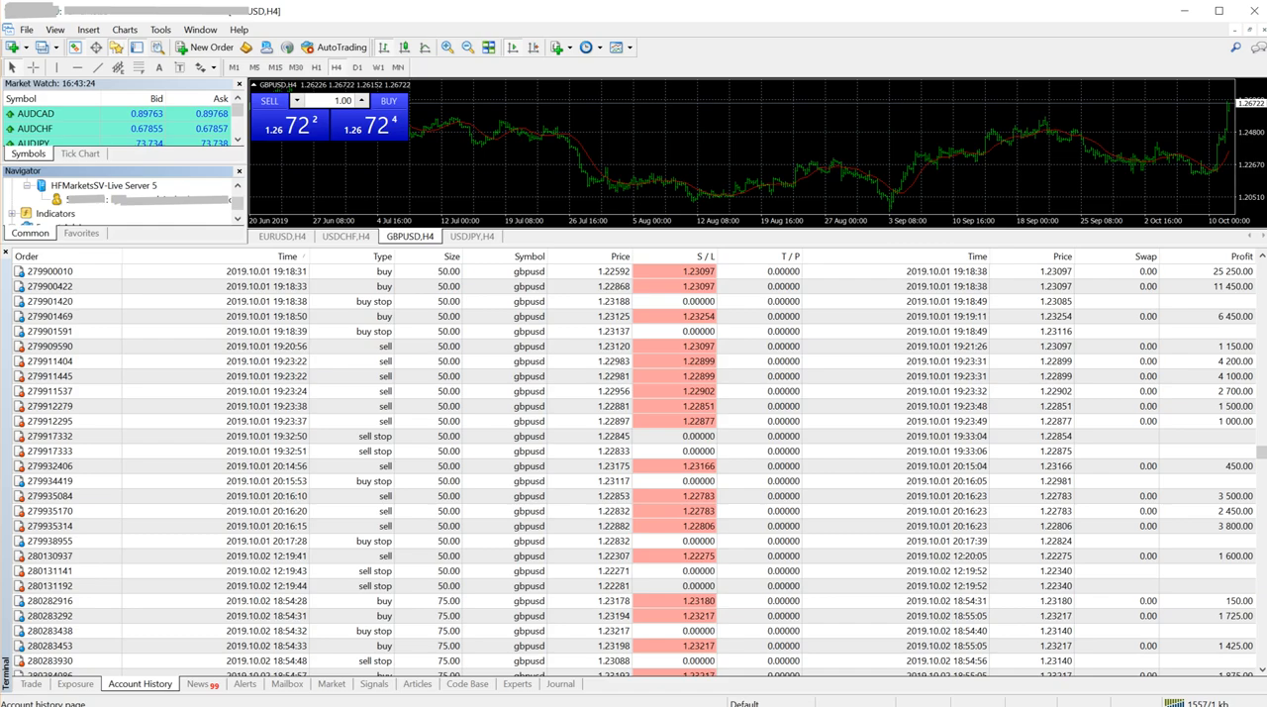
scroll(down, 3)
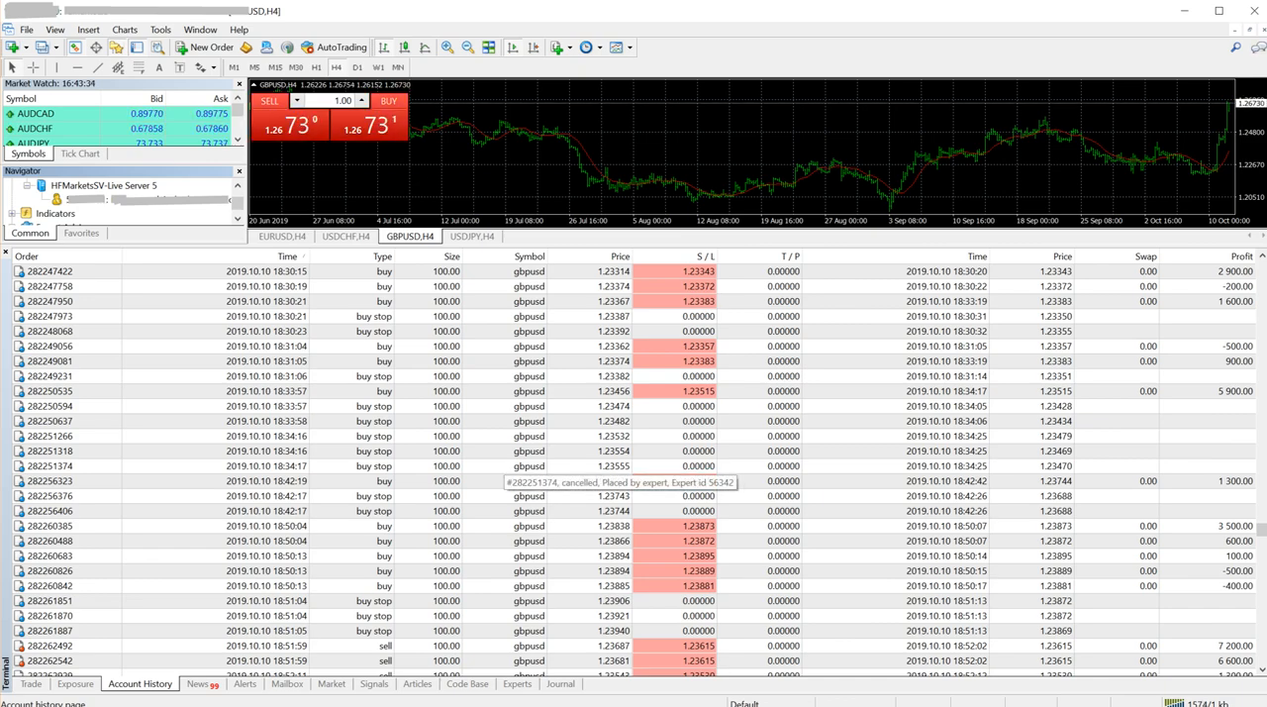
scroll(down, 3)
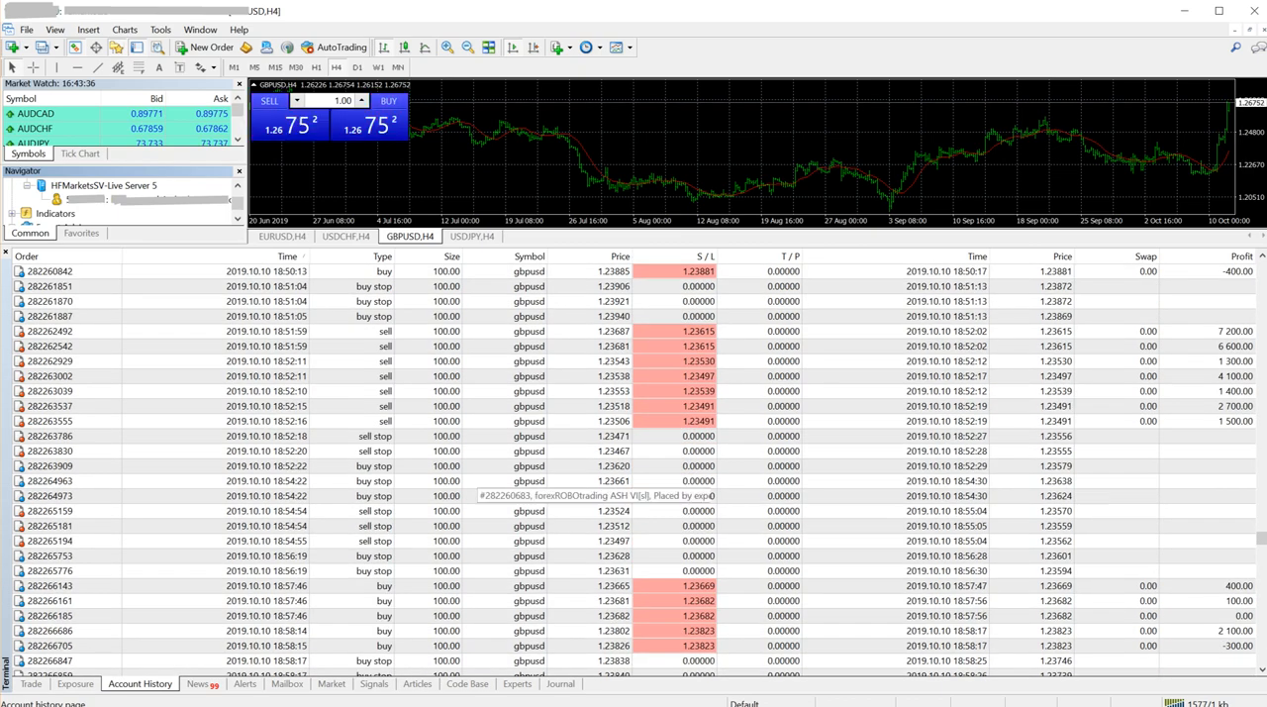
scroll(down, 3)
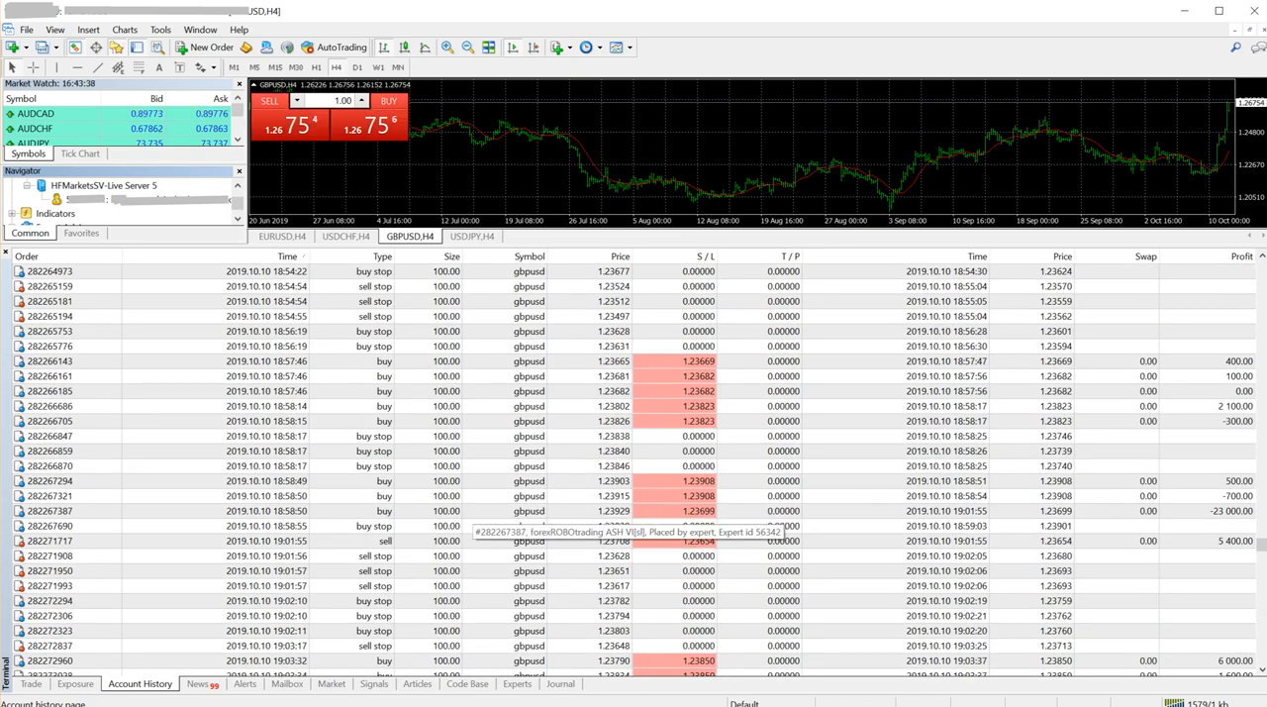
scroll(down, 3)
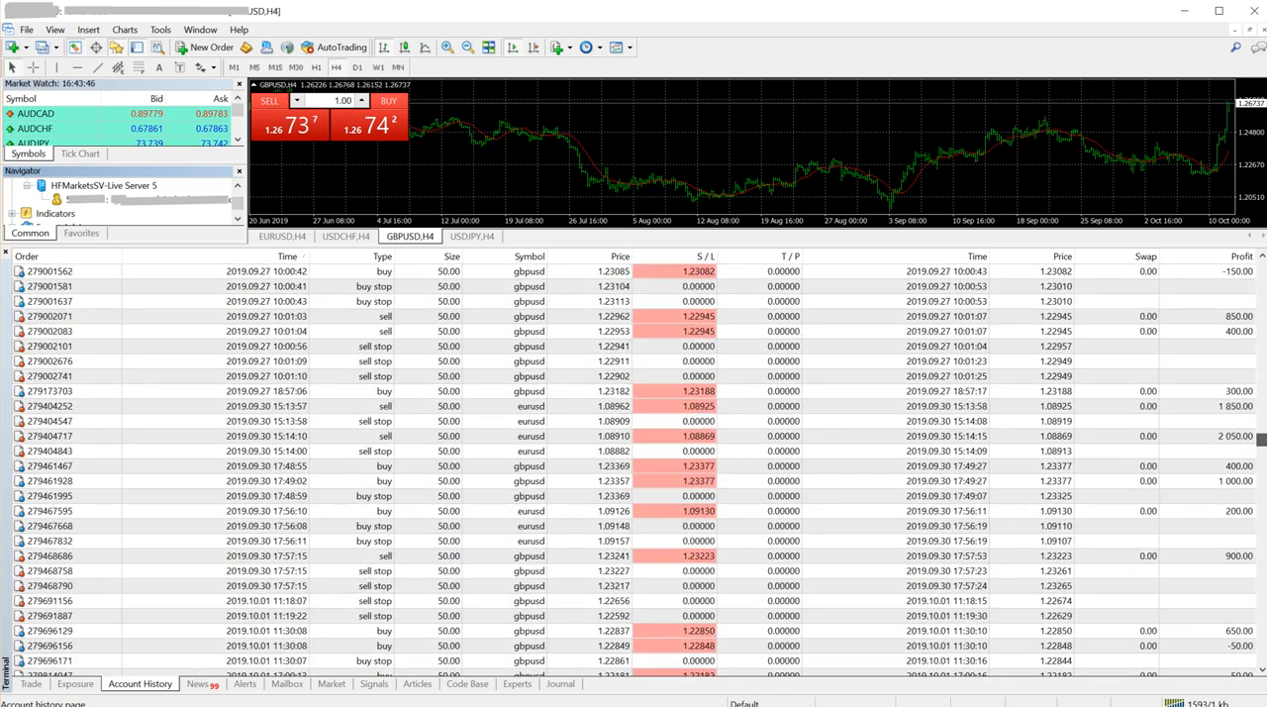
scroll(down, 3)
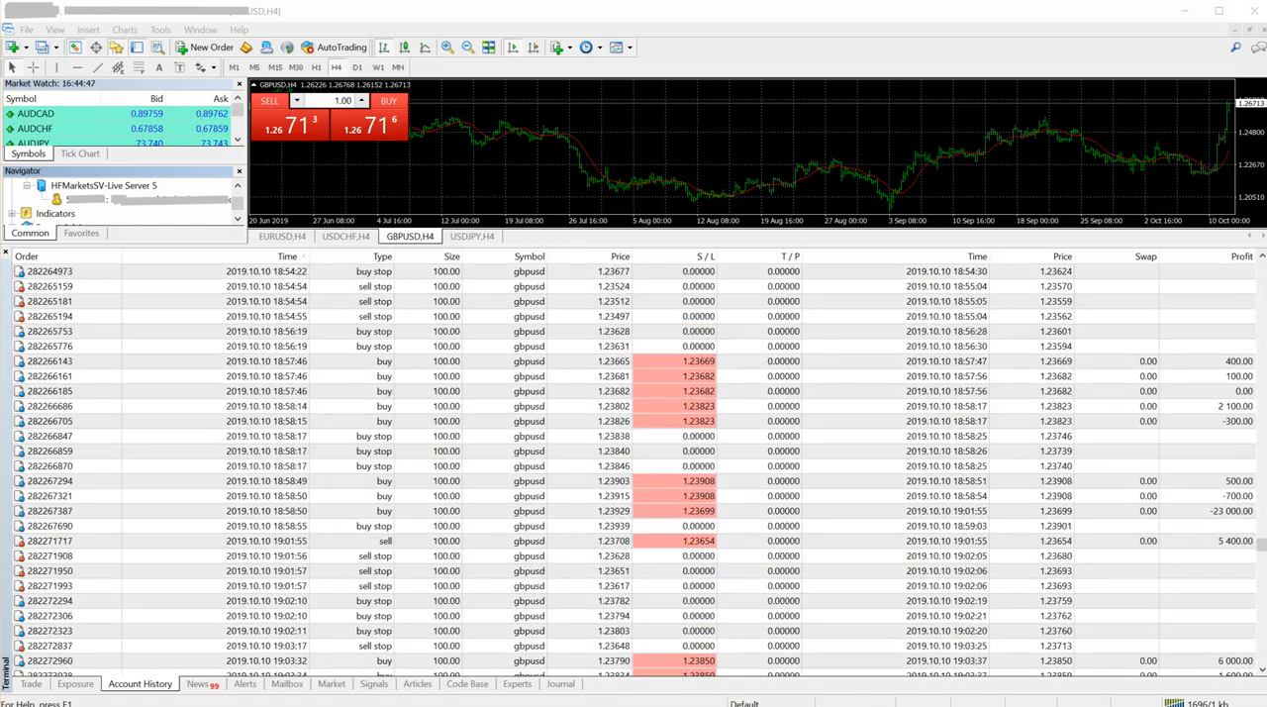
scroll(up, 3)
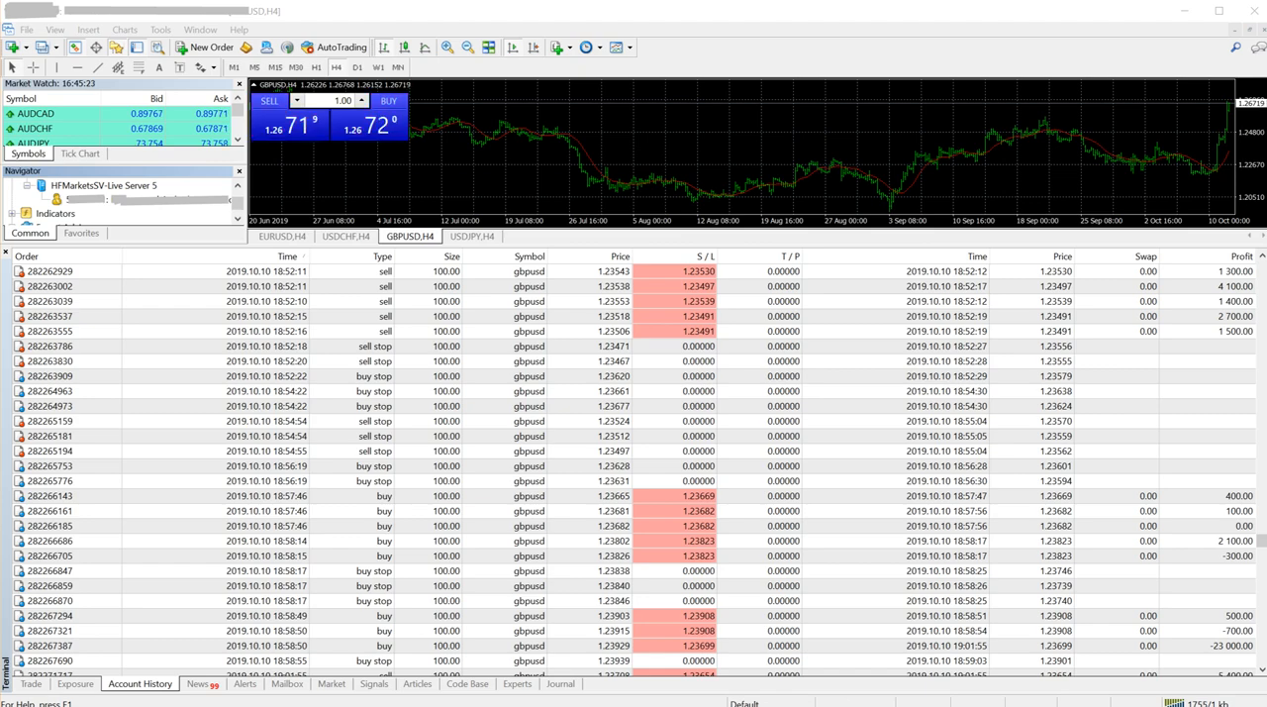
scroll(down, 3)
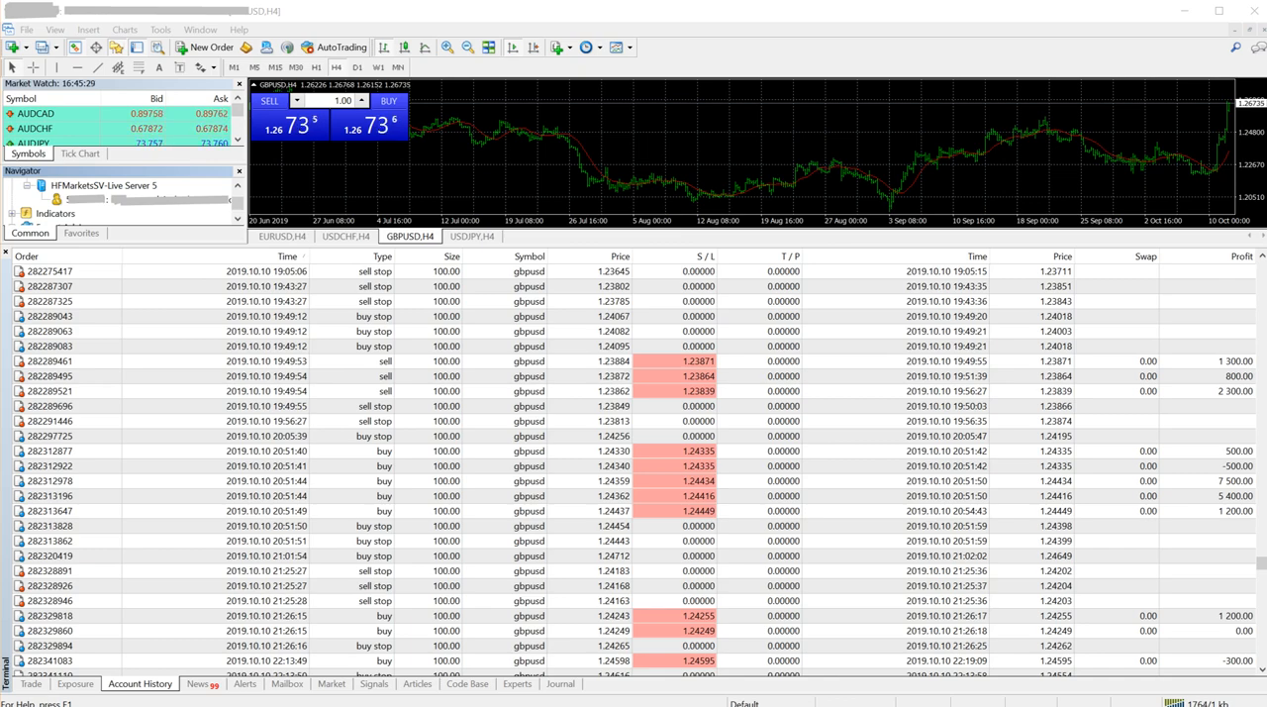
scroll(down, 3)
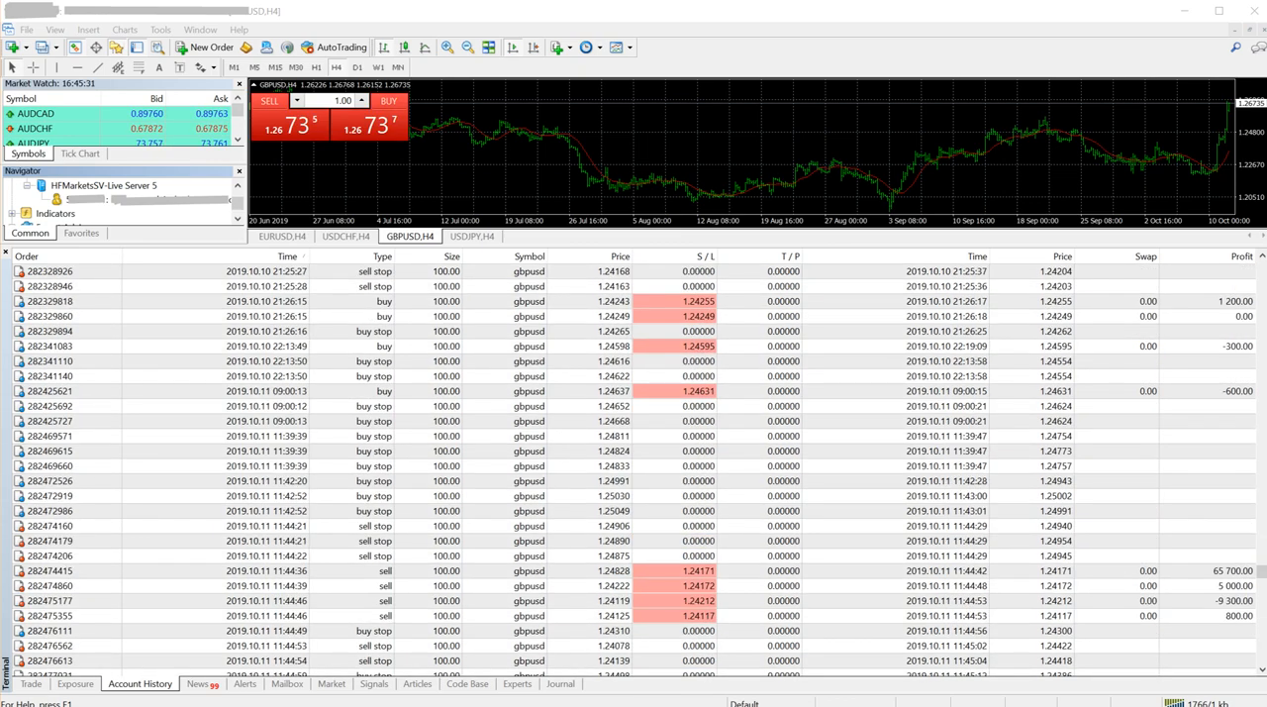
scroll(down, 3)
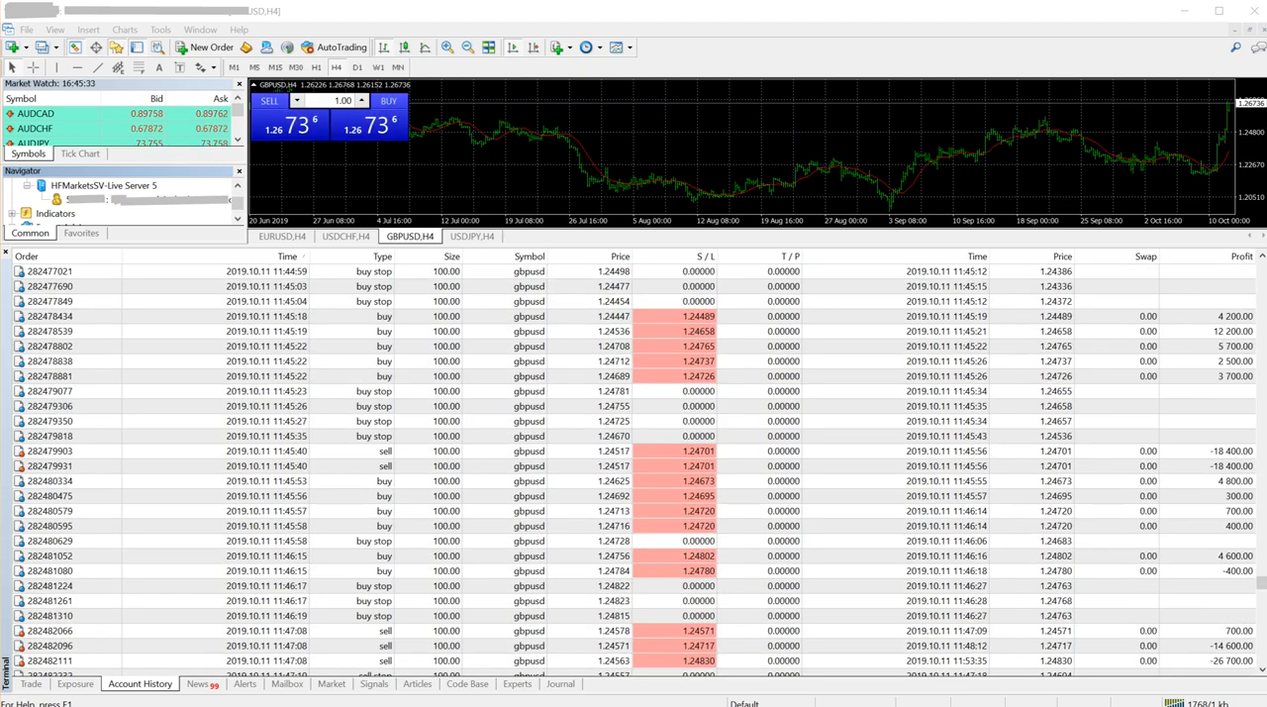